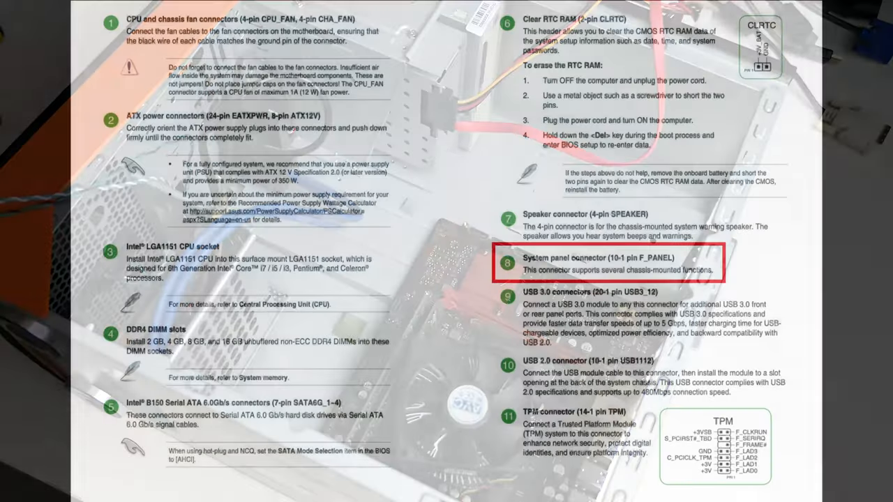
Step: Jump from the manual's contents to the System panel connector (F_PANEL) pin diagram page
scroll(down, 3)
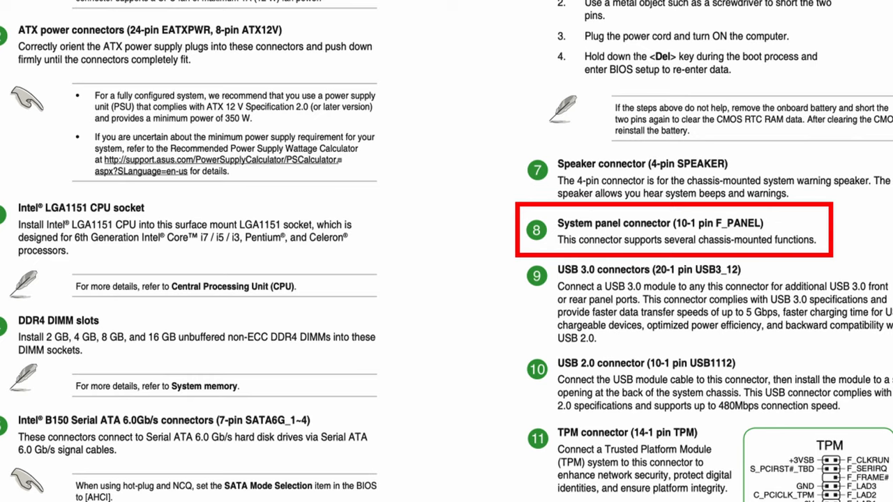
click(686, 230)
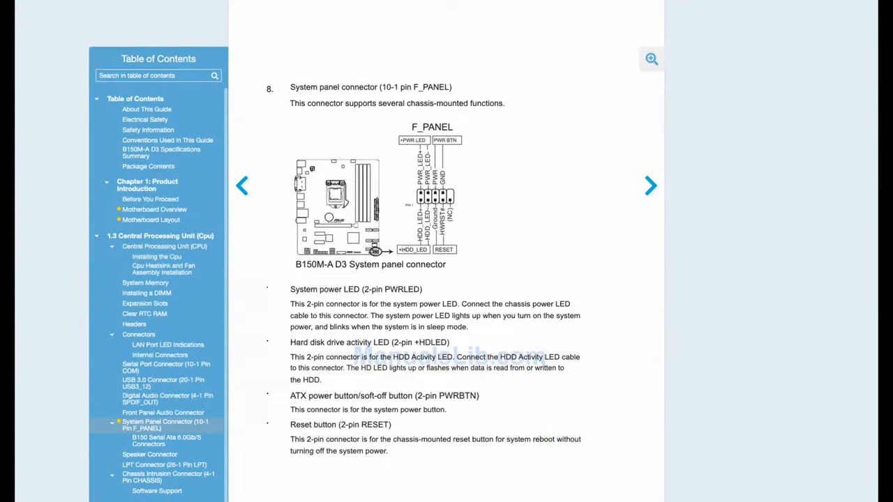
click(650, 59)
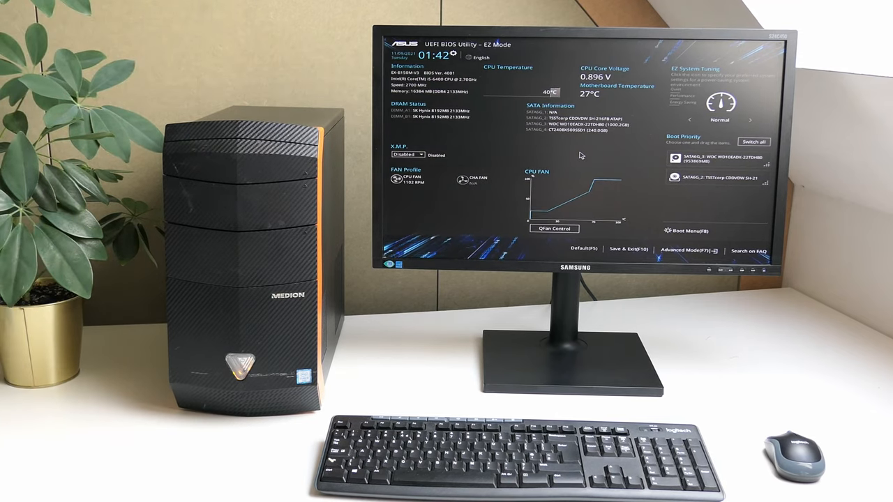
Step: Save and exit the ASUS UEFI BIOS with F10 so the PC reboots into Windows
key(f10)
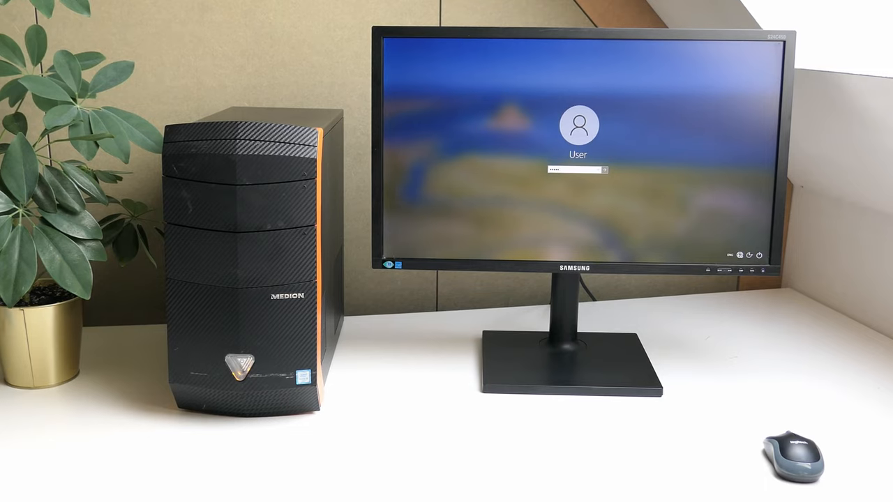
Step: Sign in to Windows and run Check for updates in Windows Update
key(Return)
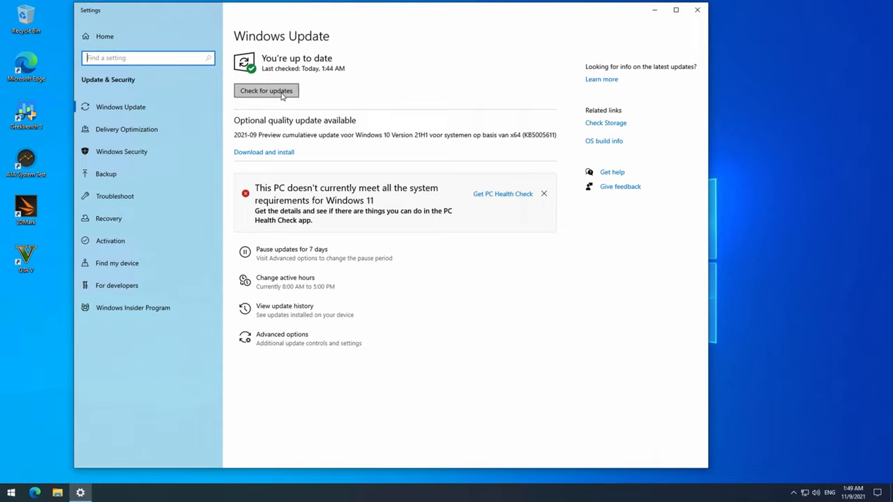
click(265, 90)
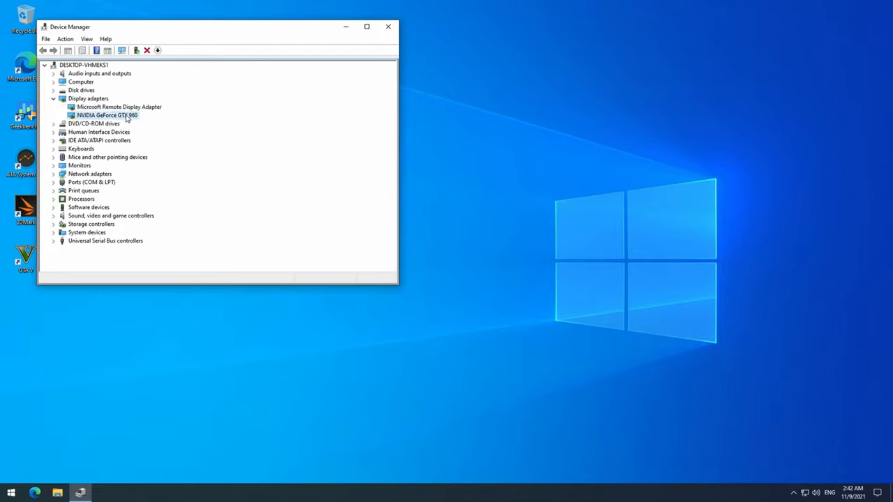
Step: Expand Display adapters, Disk drives and Processors to show the GTX 960, both drives and i5-6400 cores
click(106, 115)
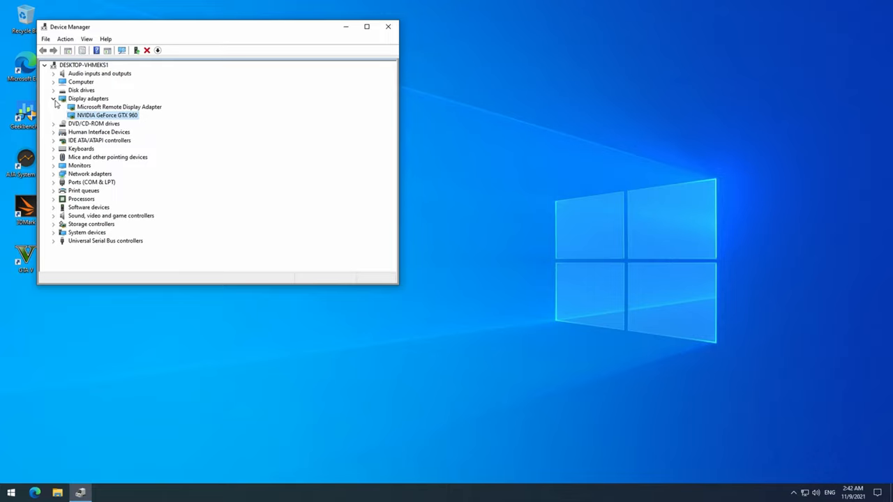
click(53, 89)
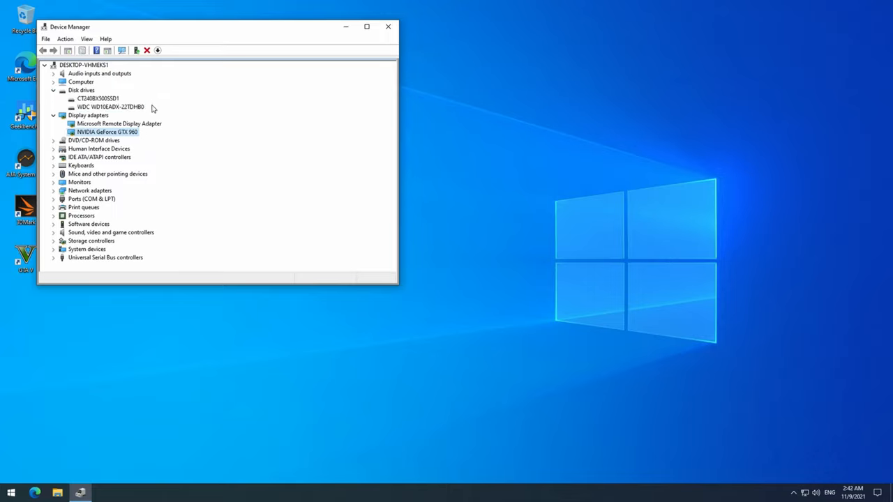
click(53, 215)
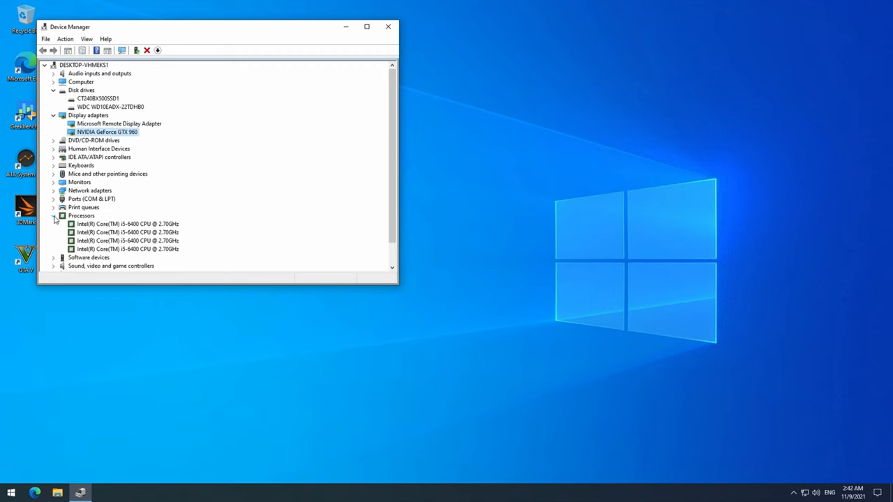
mouse_move(380, 28)
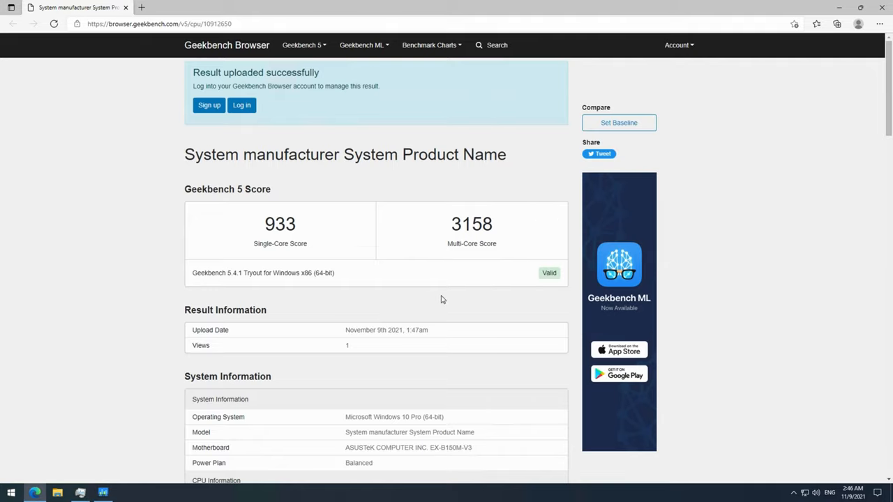
mouse_move(241, 105)
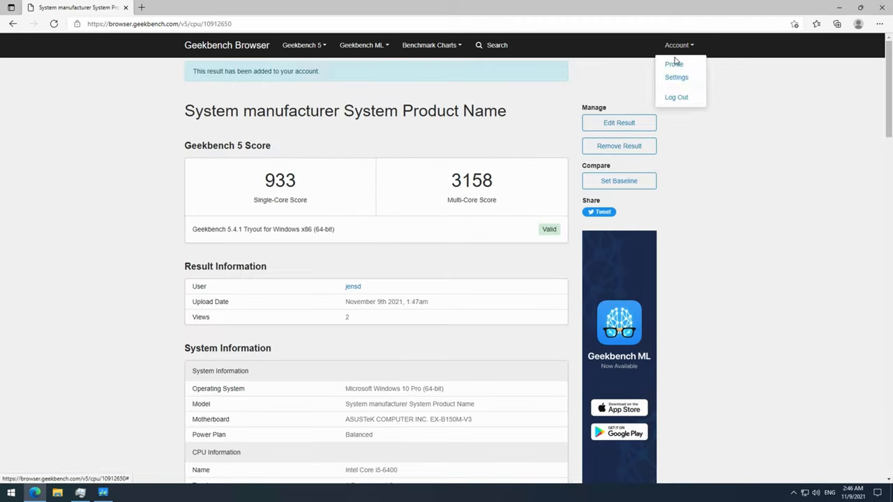
Step: View the jensd profile with the 933/3158 CPU and 20908 OpenCL results, then bring up the Account menu
click(672, 64)
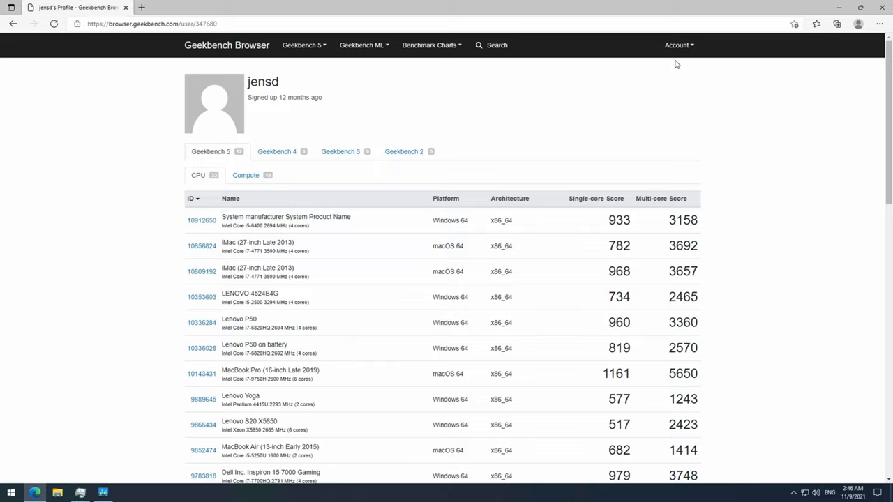
mouse_move(798, 112)
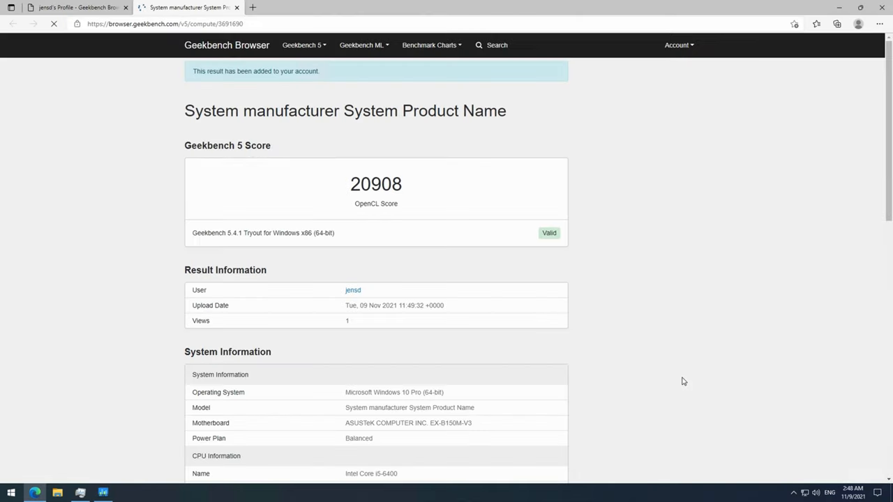
click(52, 22)
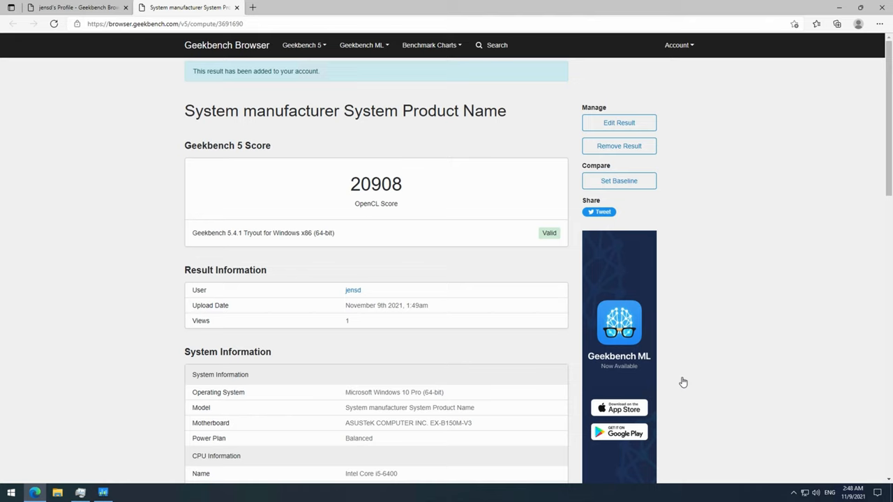
click(678, 45)
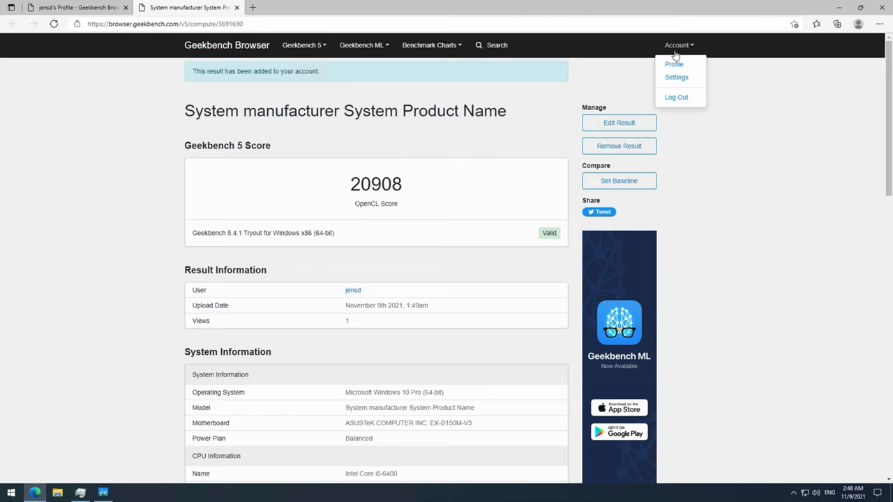
Step: Show the profile's Geekbench 5 Compute results list with the 20908 OpenCL score, then close the browser
click(673, 64)
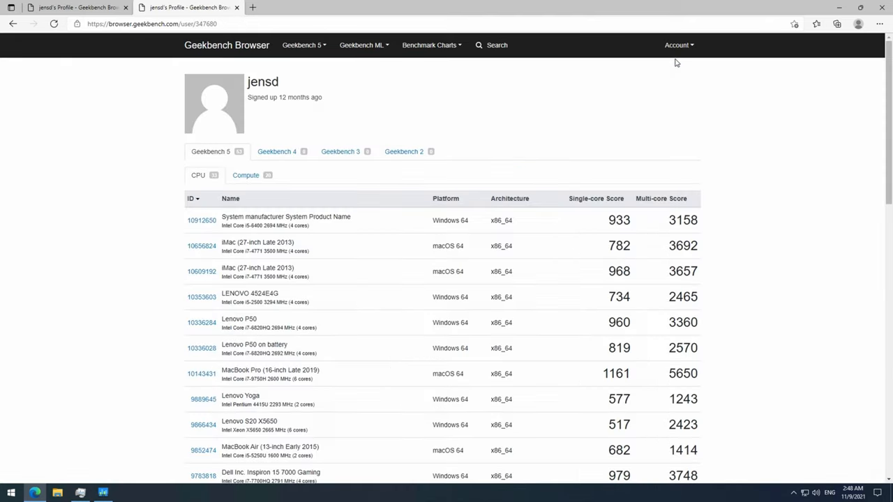
mouse_move(429, 114)
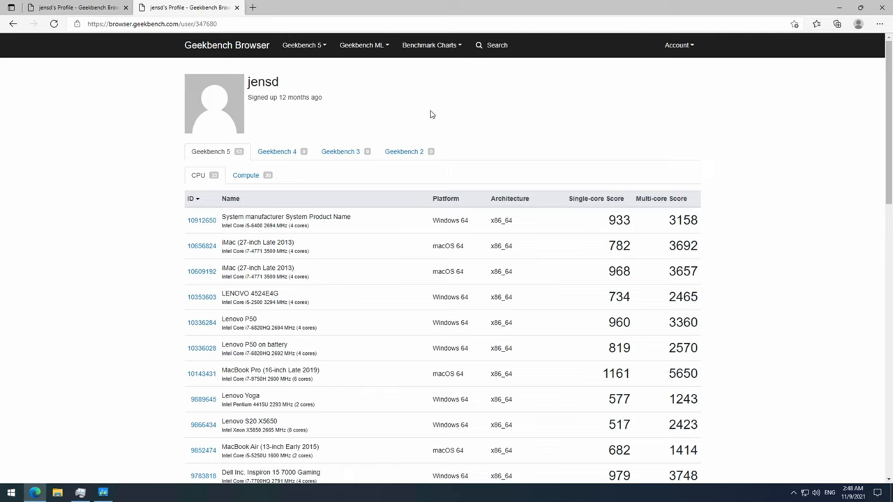
click(246, 176)
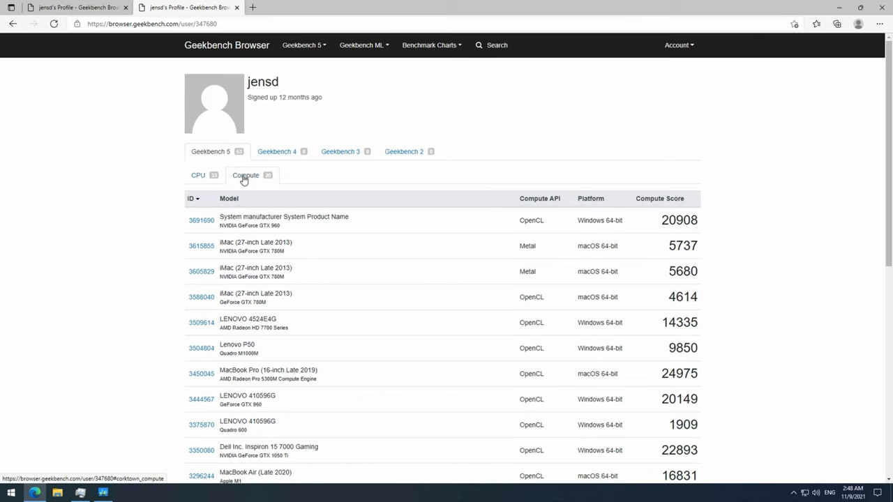
mouse_move(881, 7)
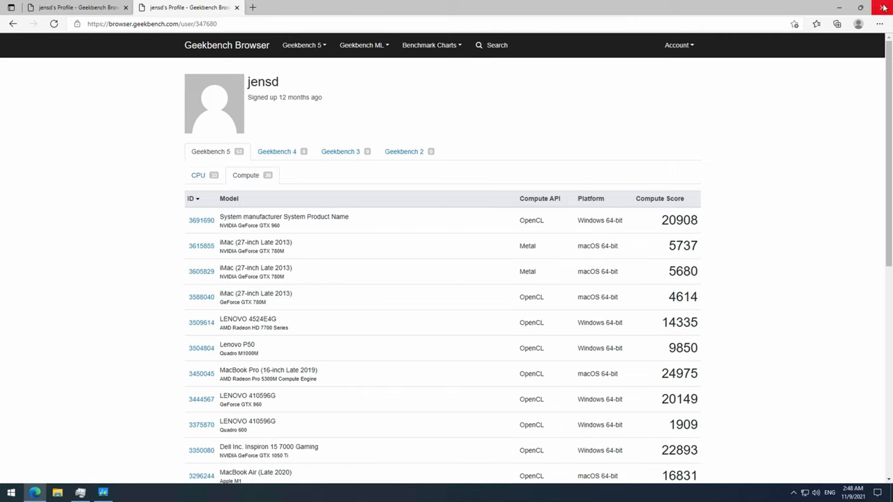
click(883, 7)
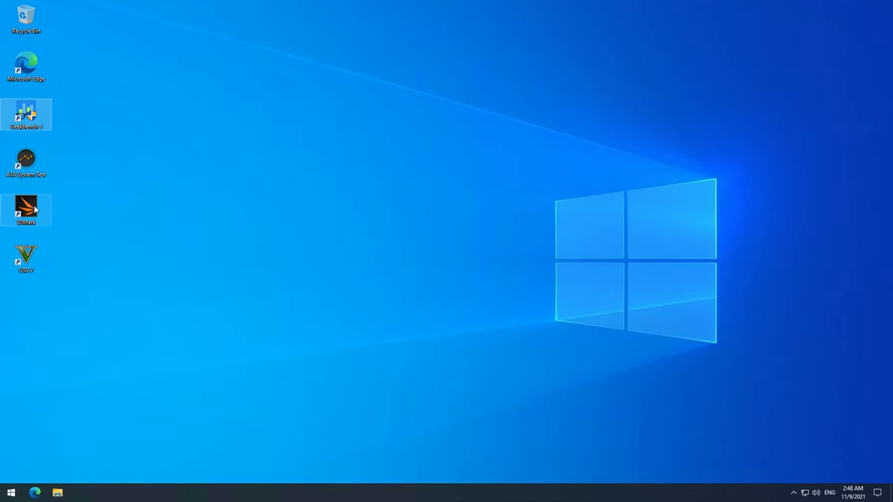
Step: Launch Grand Theft Auto V from its desktop shortcut for the gaming test
double_click(25, 209)
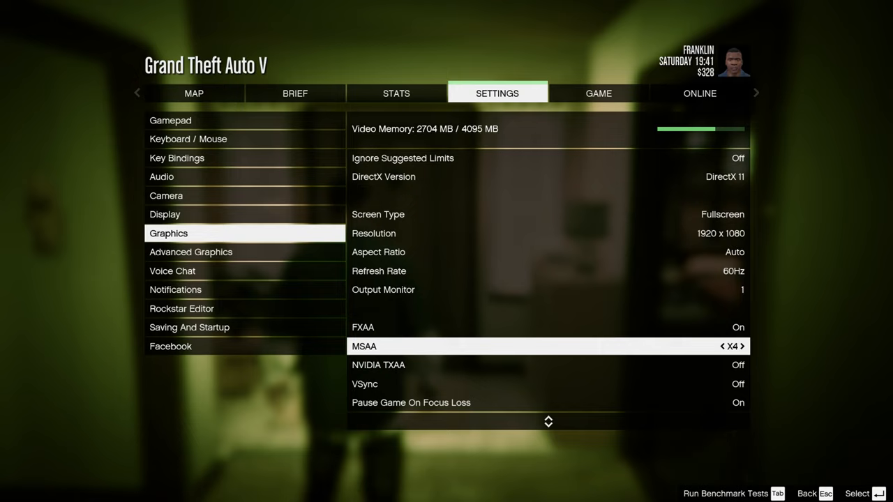
scroll(down, 3)
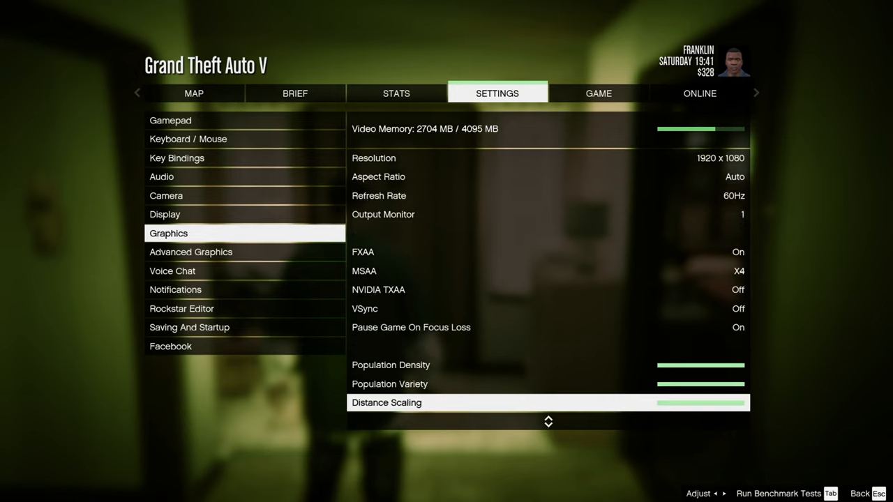
scroll(down, 3)
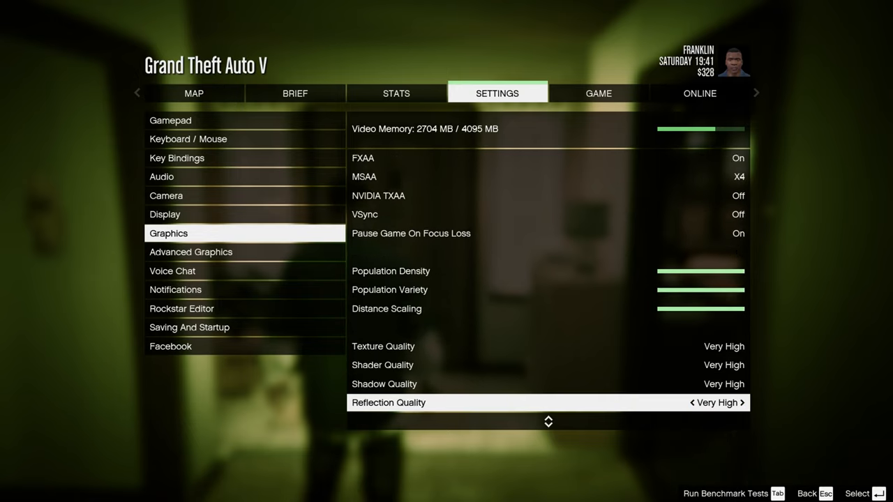
scroll(down, 3)
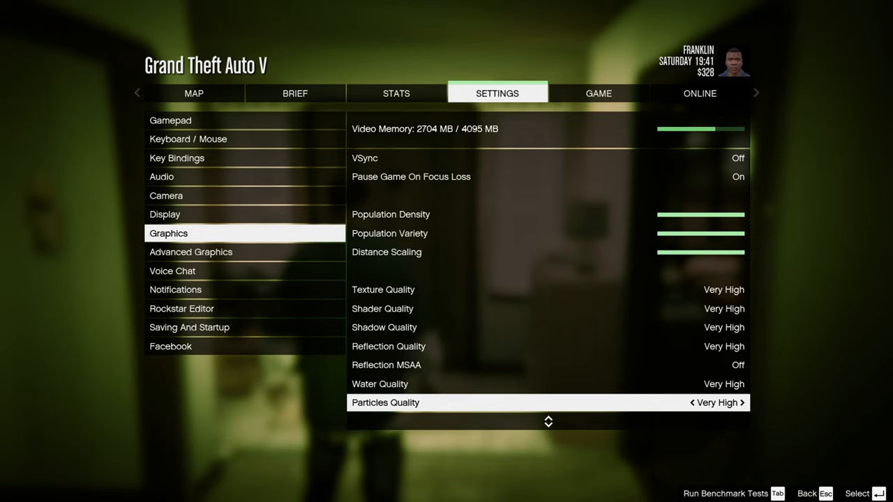